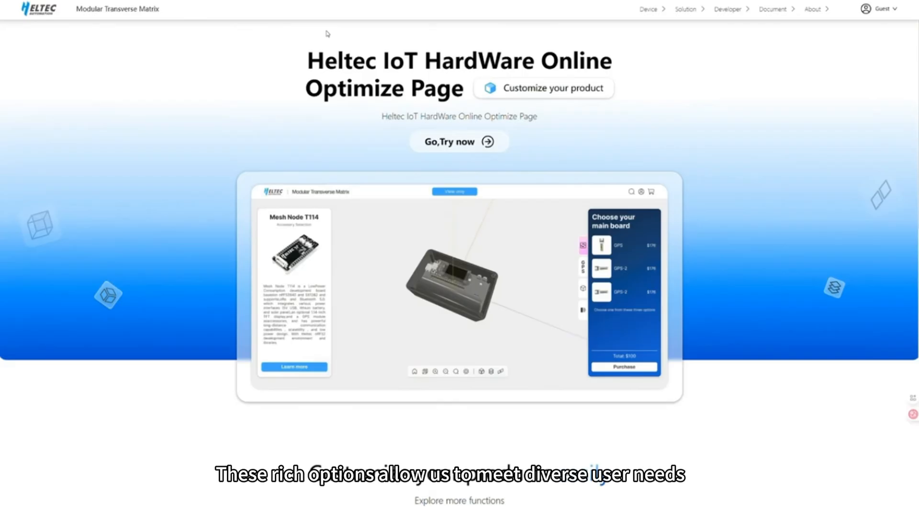
mouse_move(482, 146)
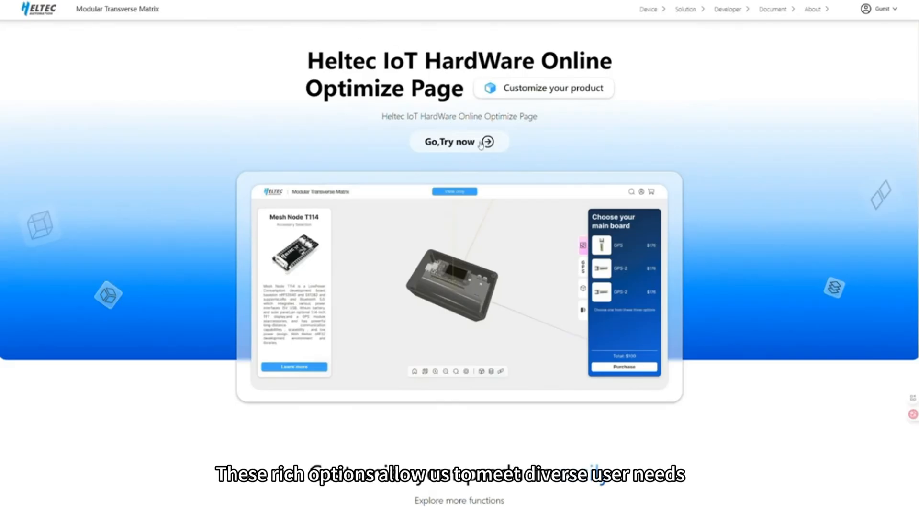
- Choose the WiFi LoRa 32 V4 OLED board and GXHTV3, BME280 and Buzzer sensors, reaching accessories
left_click(451, 141)
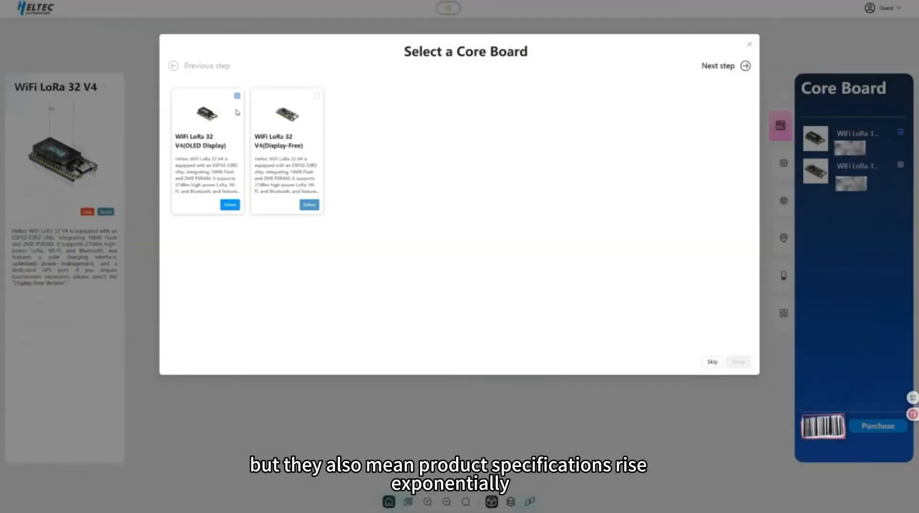
left_click(744, 66)
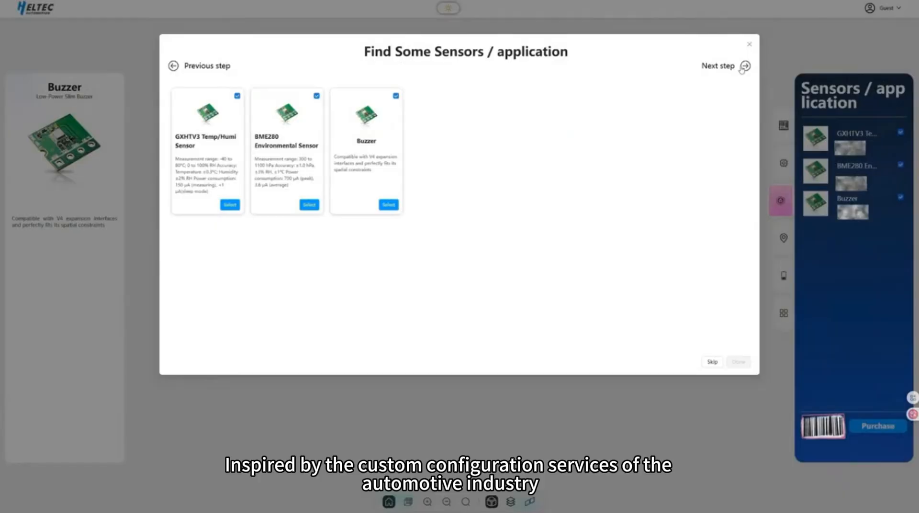
left_click(743, 65)
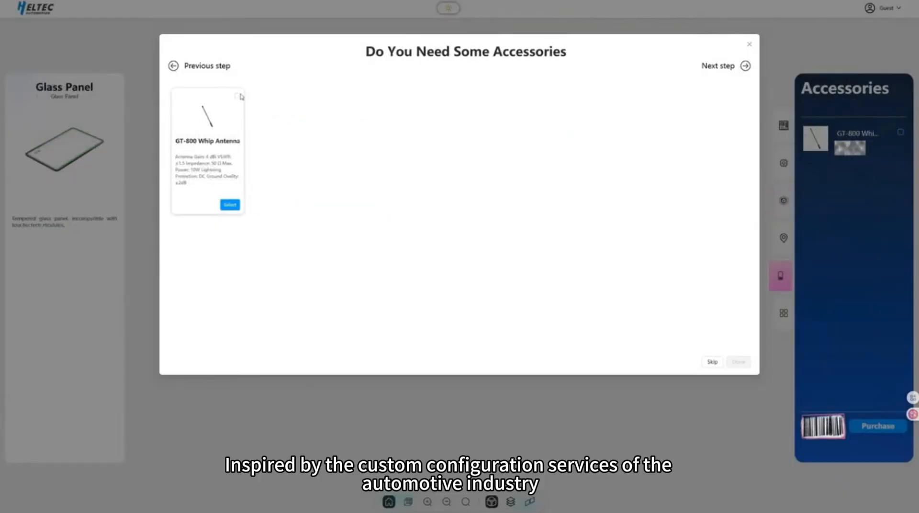